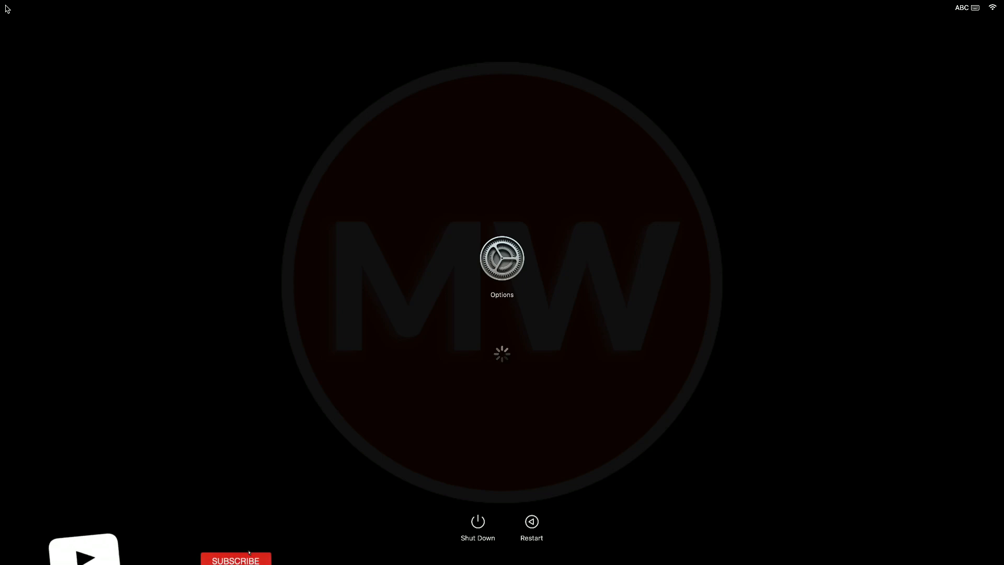
Step: Start up into Recovery via Options and continue to the utilities window
left_click(237, 557)
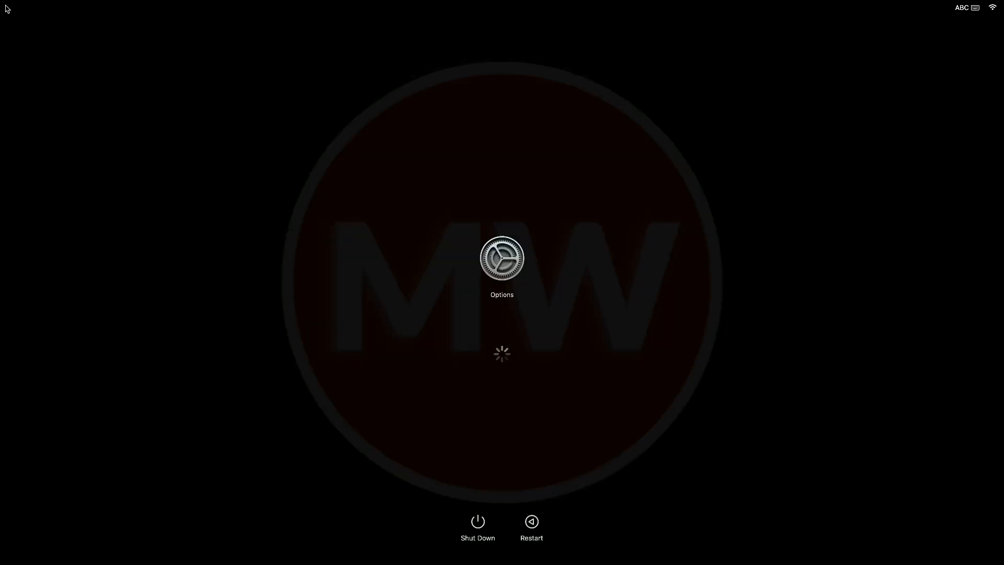
mouse_move(493, 325)
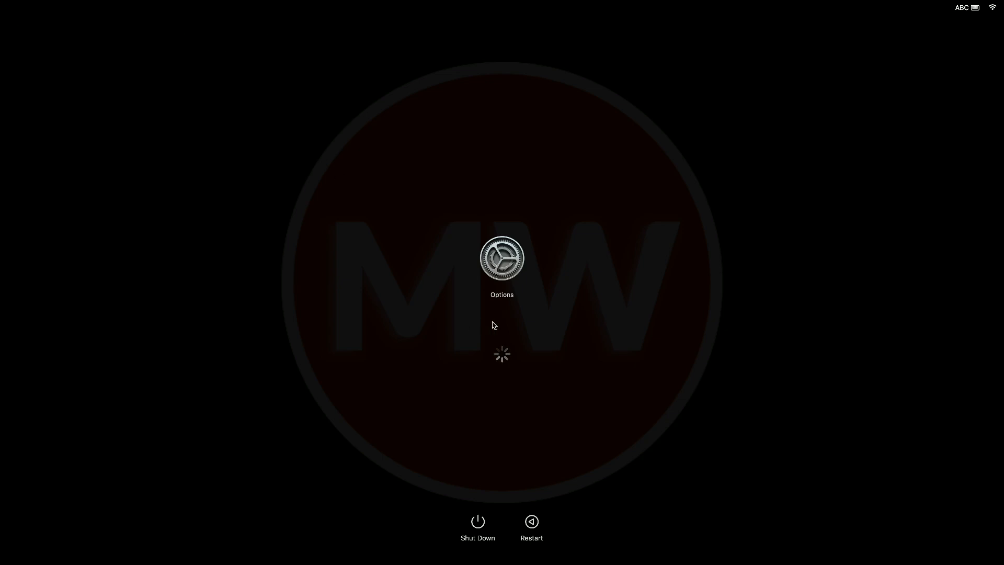
mouse_move(496, 320)
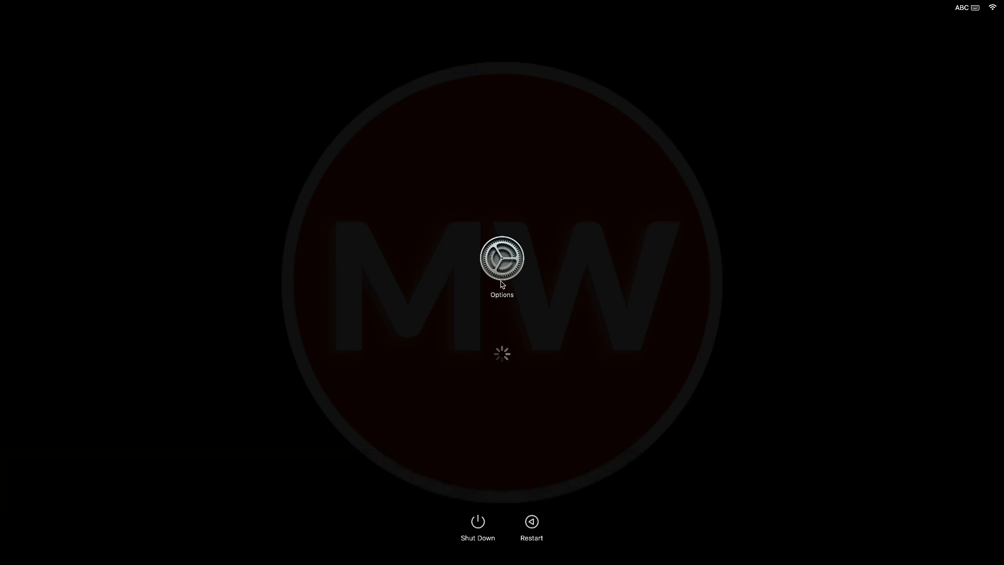
left_click(502, 262)
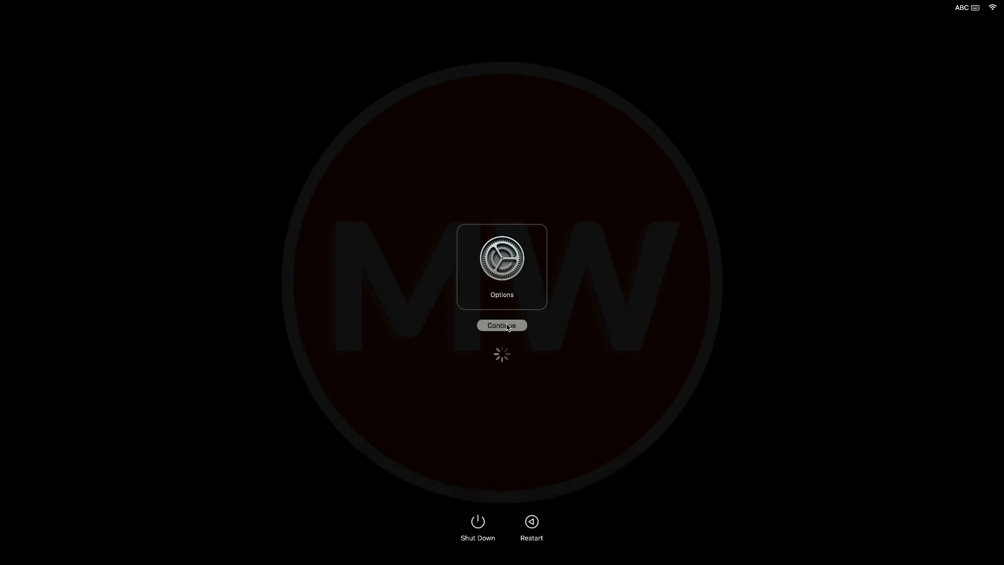
left_click(502, 326)
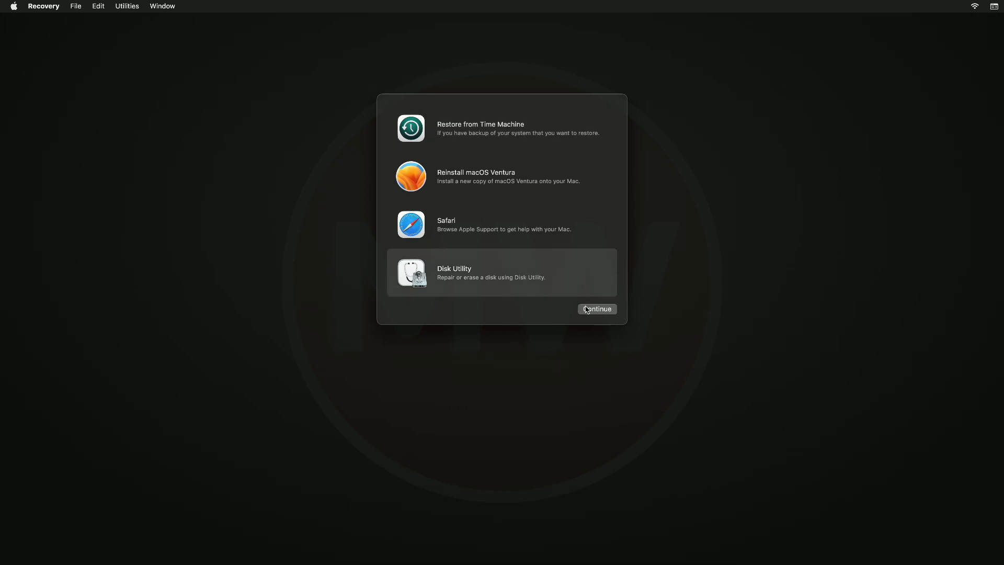
Step: Launch Disk Utility and show all devices so the internal APPLE SSD is visible
left_click(597, 309)
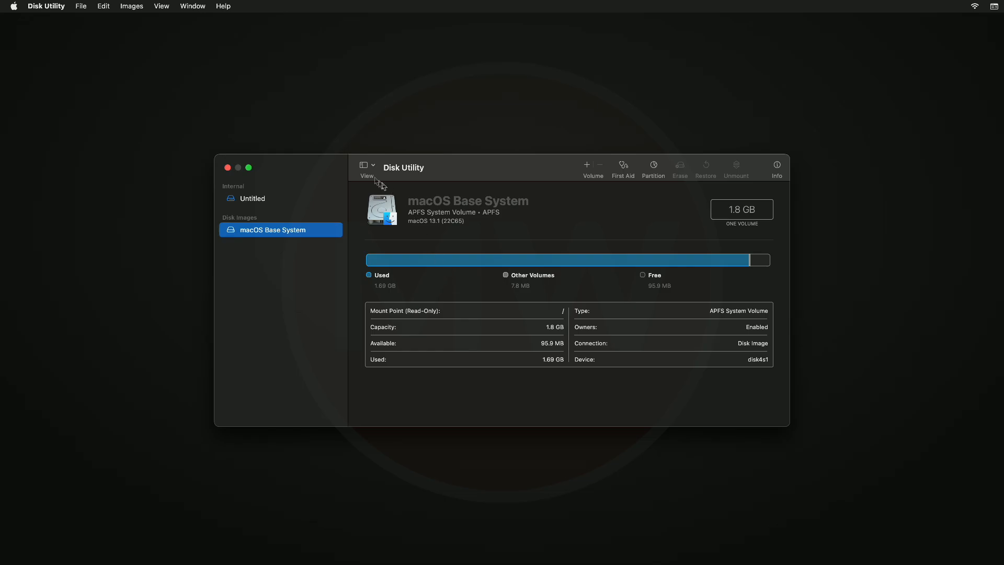
left_click(366, 166)
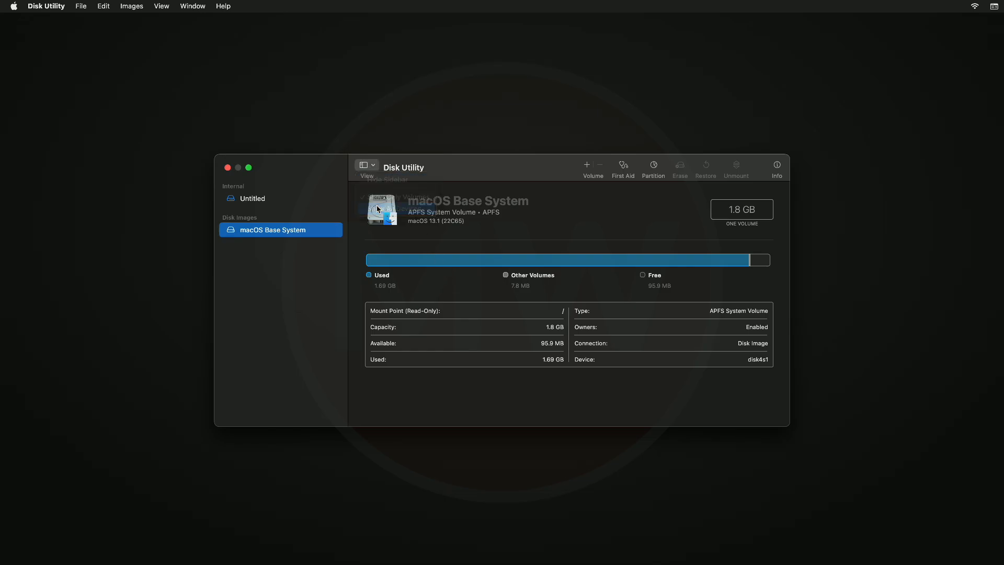
left_click(284, 199)
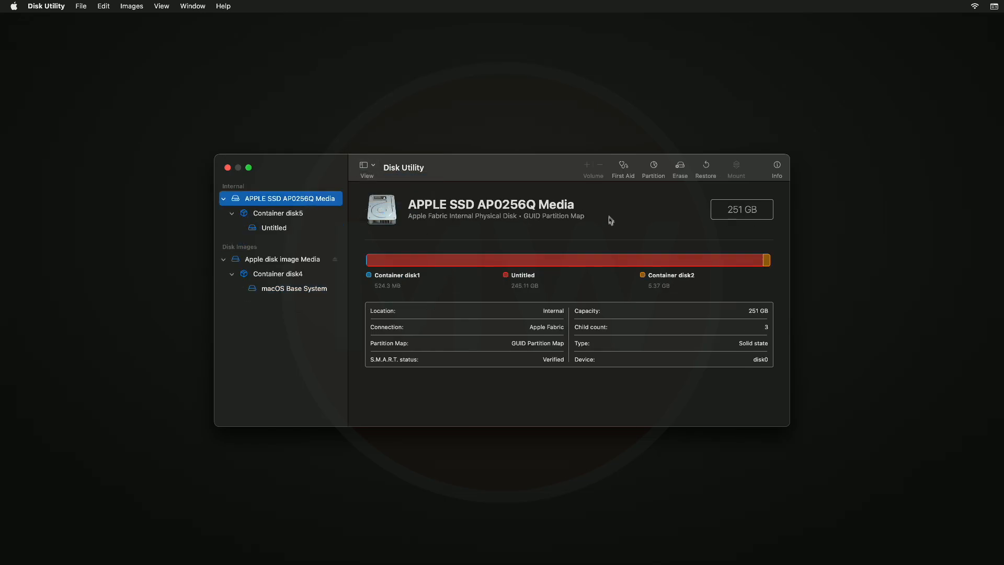
Step: Run First Aid on the internal APPLE SSD AP0256Q Media and dismiss the completed report
left_click(623, 166)
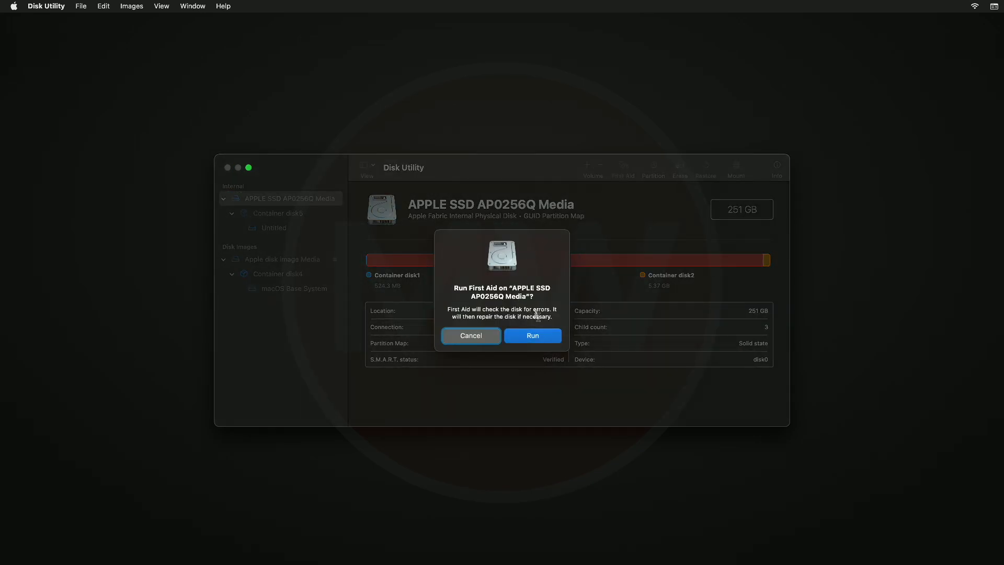
left_click(533, 334)
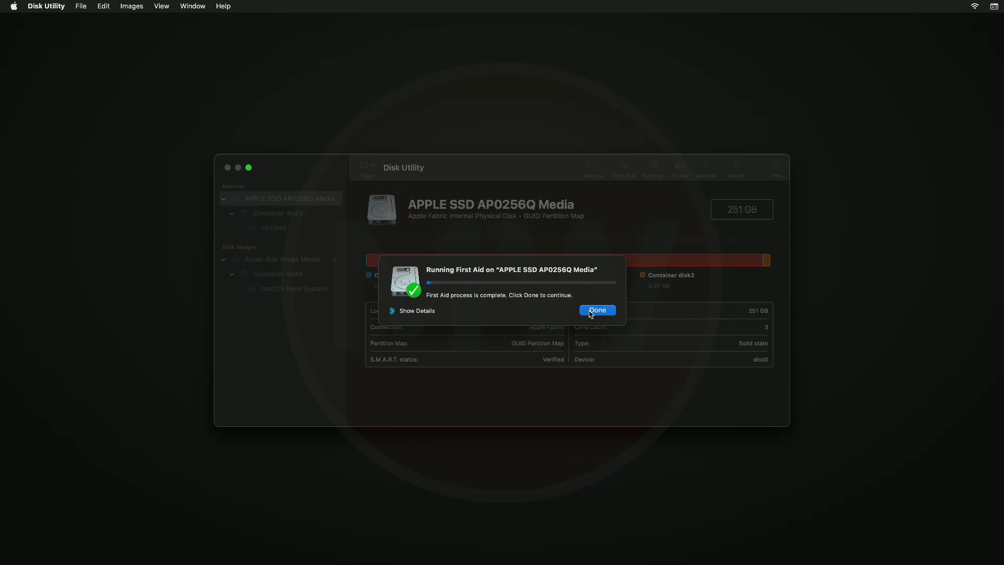
left_click(597, 309)
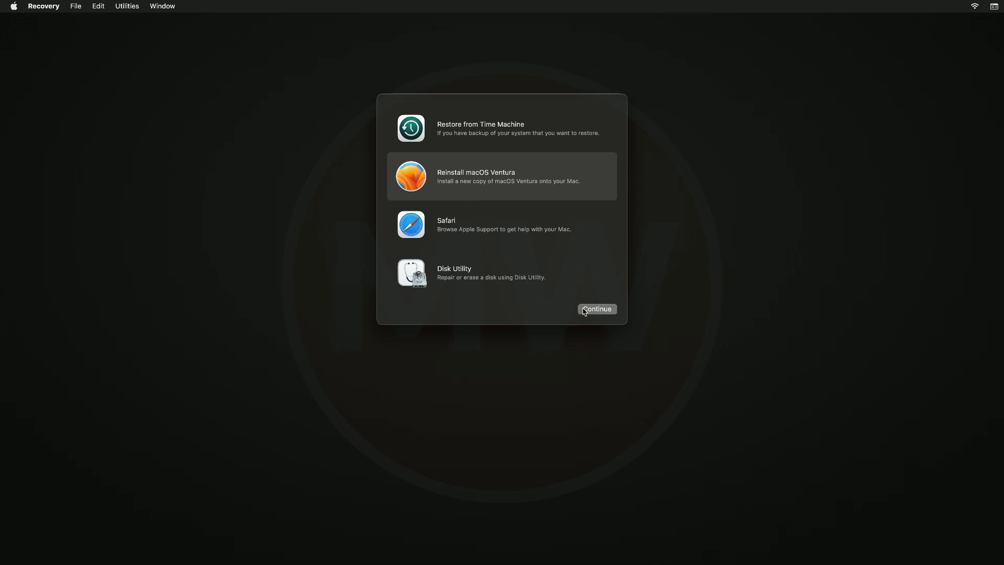
Step: Launch Reinstall macOS Ventura and continue through to the software license agreement
left_click(598, 309)
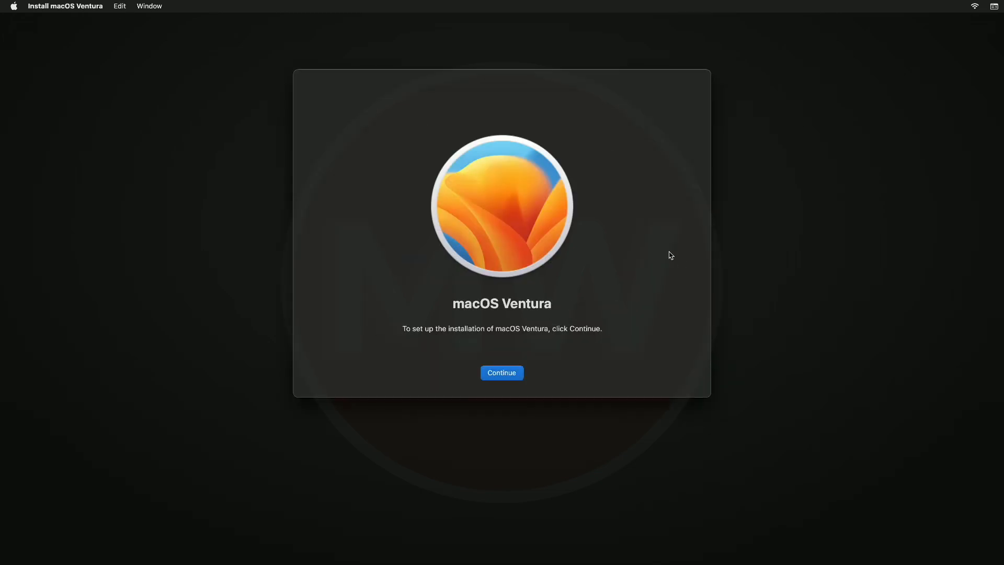
left_click(503, 372)
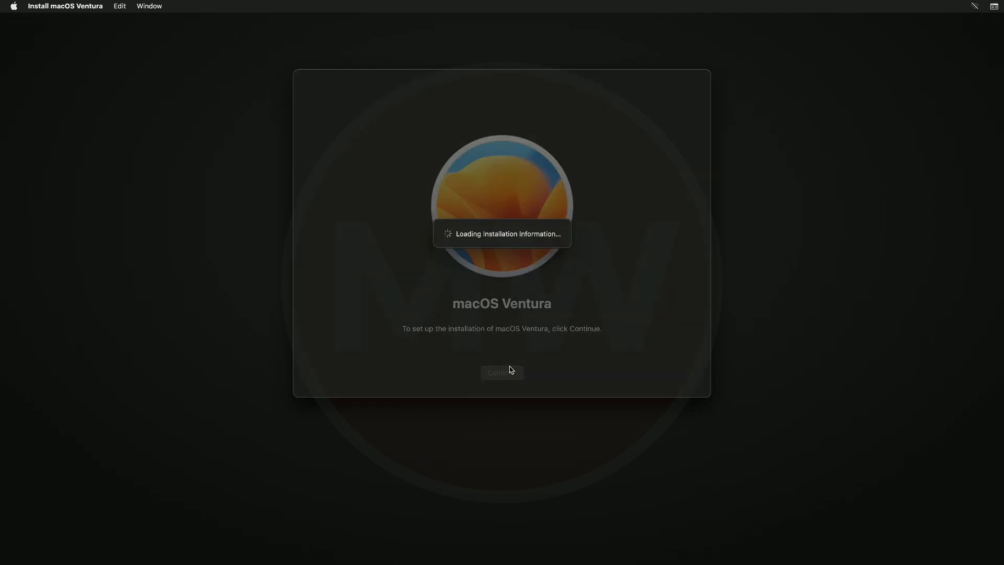
mouse_move(519, 367)
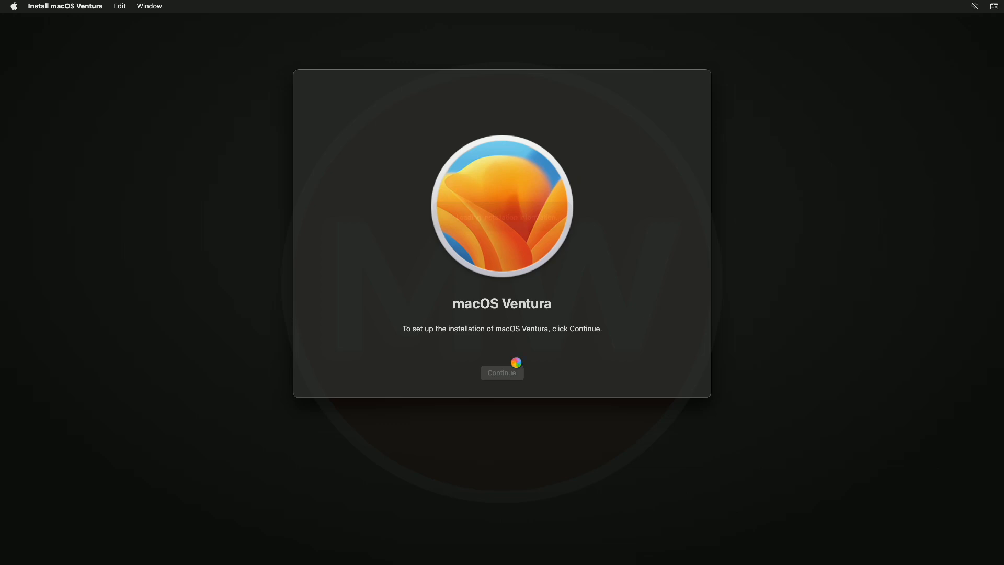
left_click(502, 372)
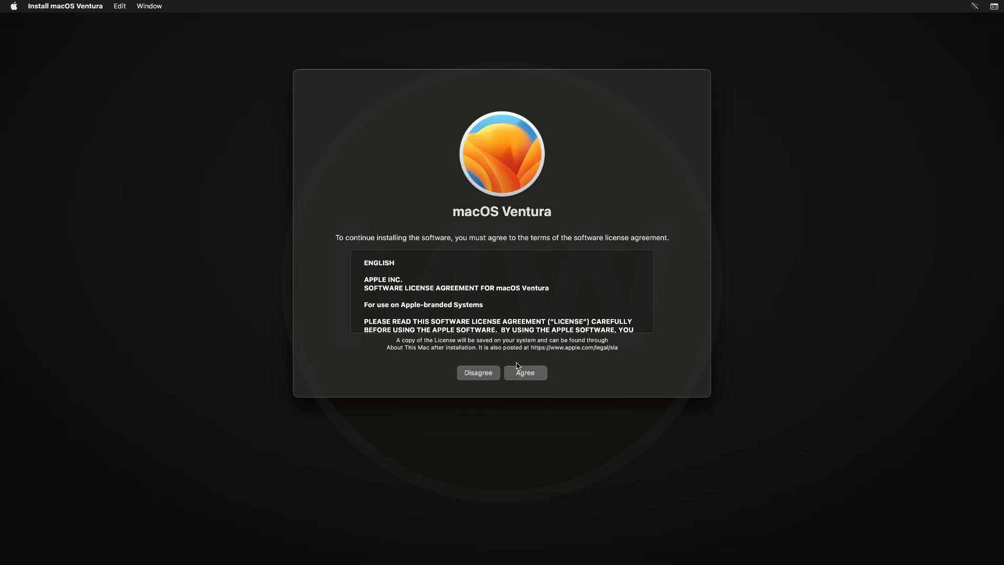
Step: Agree to the license and begin installing onto Macintosh HD
left_click(525, 372)
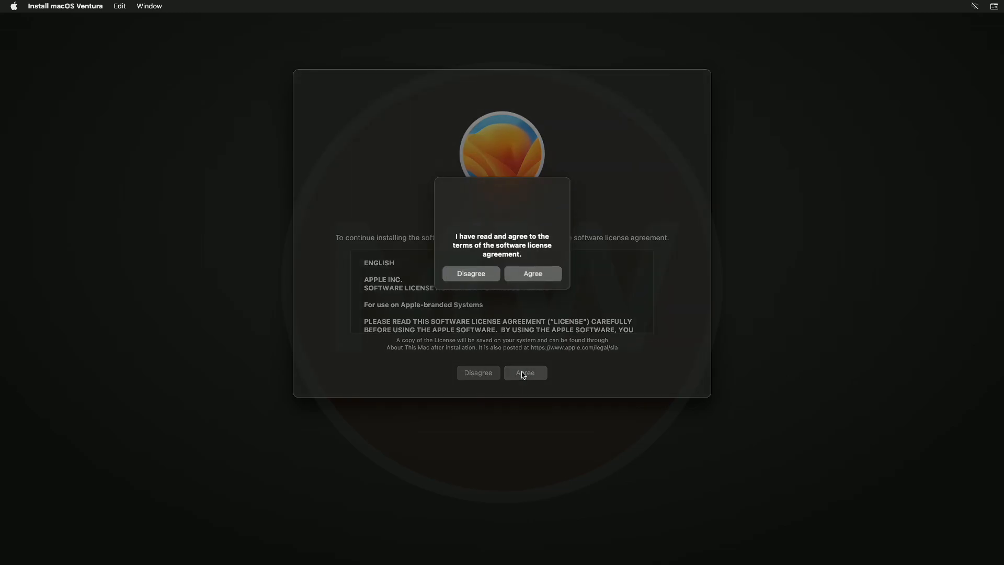
left_click(532, 274)
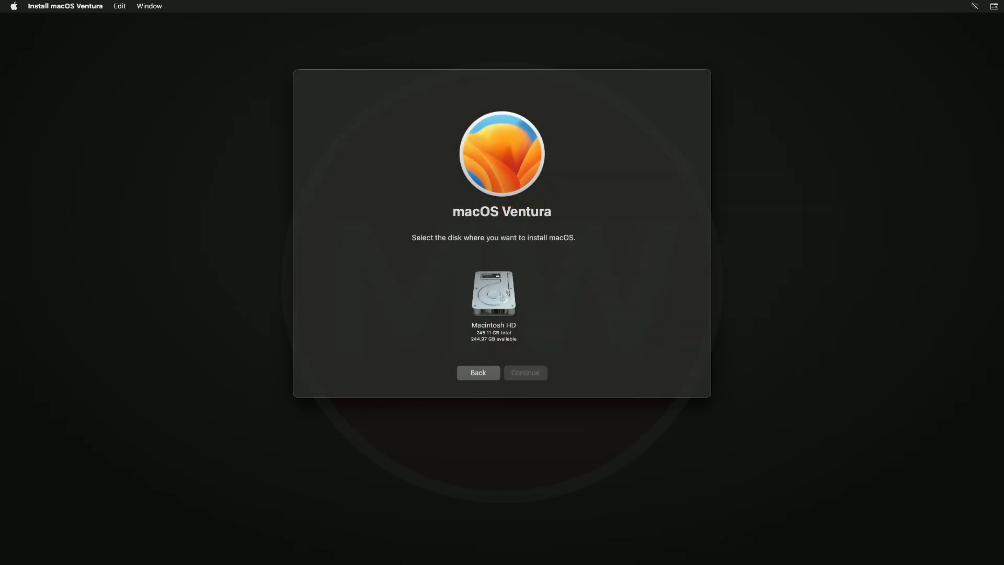
left_click(494, 295)
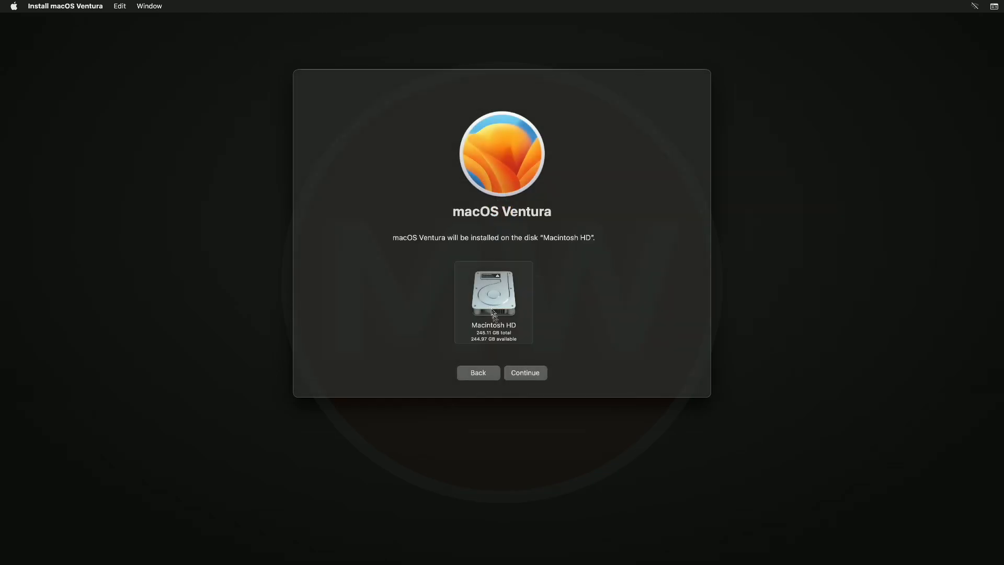
mouse_move(519, 364)
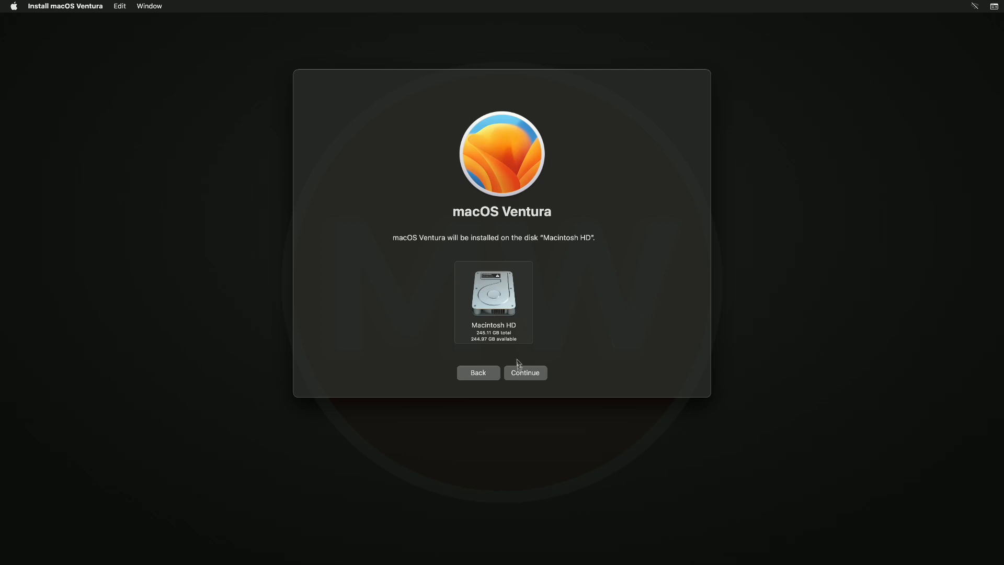
left_click(525, 372)
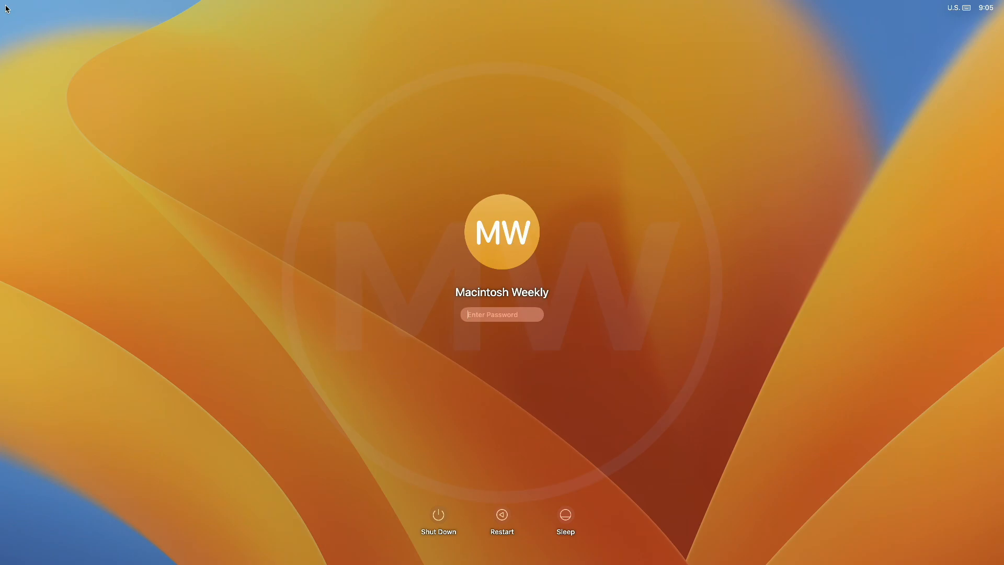
Step: Enter the password for the Macintosh Weekly account at the Ventura login screen
type("••••")
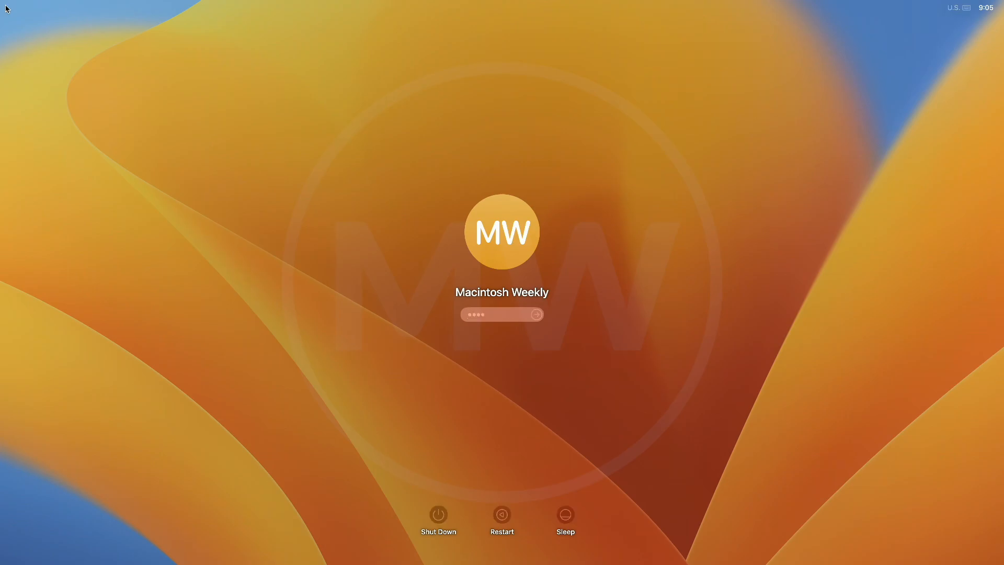